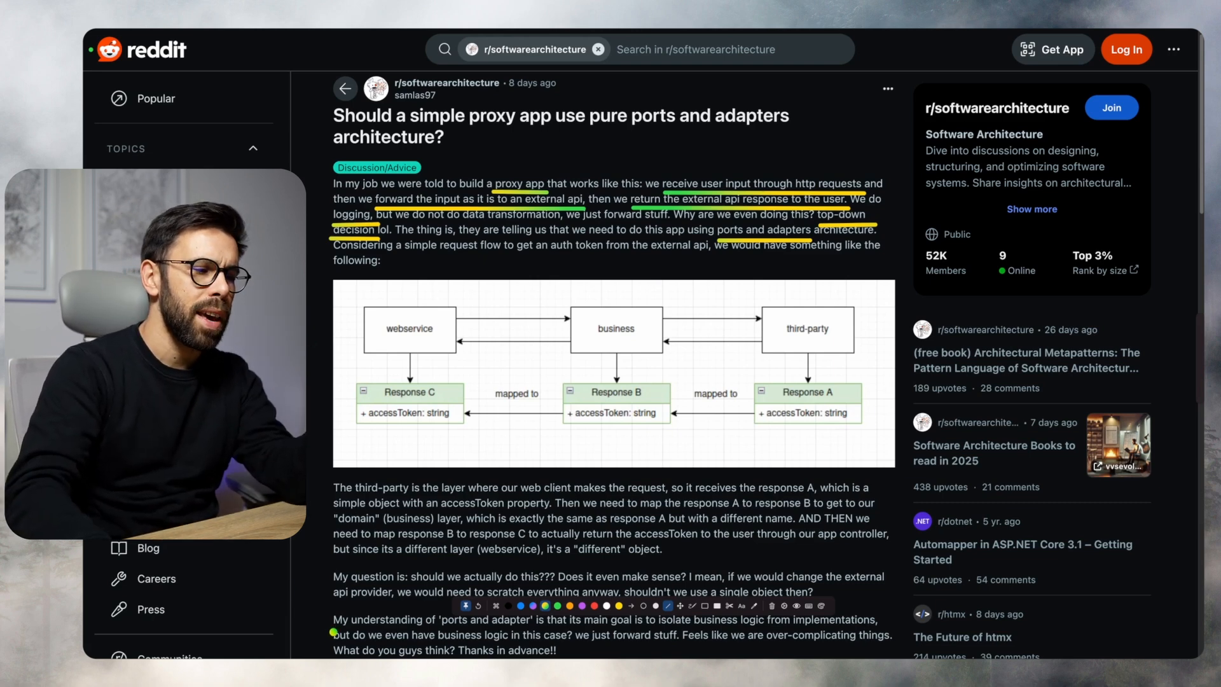
# - Underline the ports and adapters definition sentence in green
pyautogui.moveTo(333, 628); pyautogui.dragTo(537, 628)
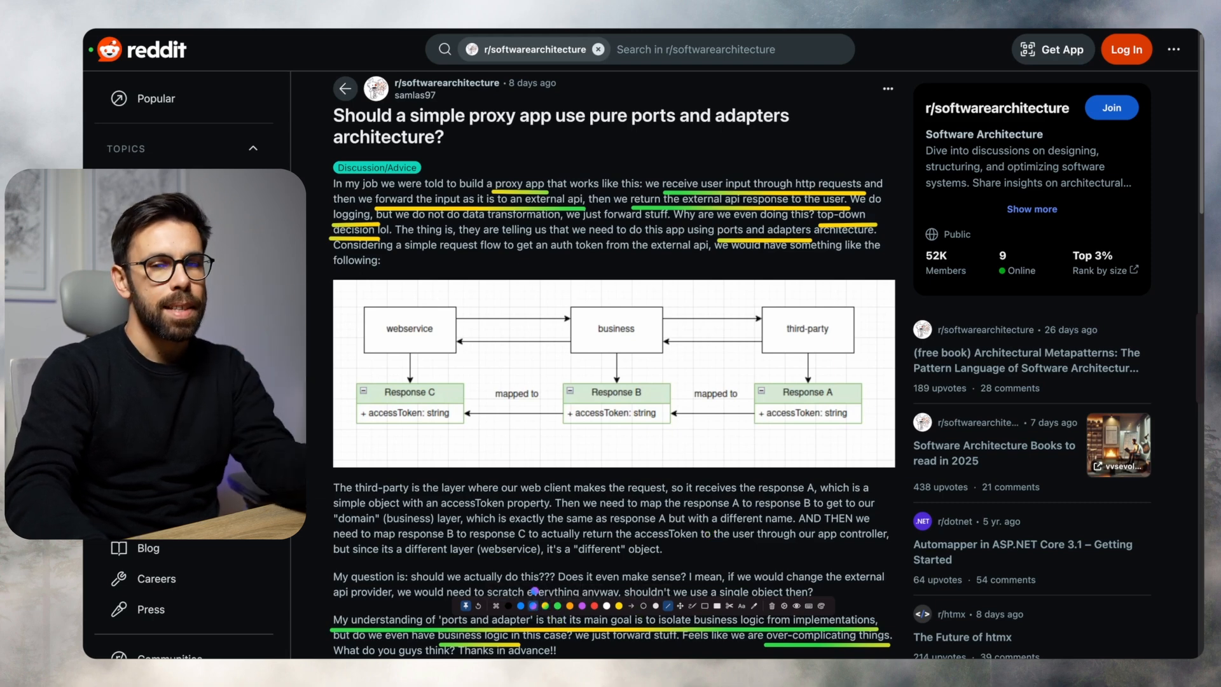
# - Erase the green underlines from the post with the annotation clear control
pyautogui.moveTo(393, 342); pyautogui.dragTo(526, 436)
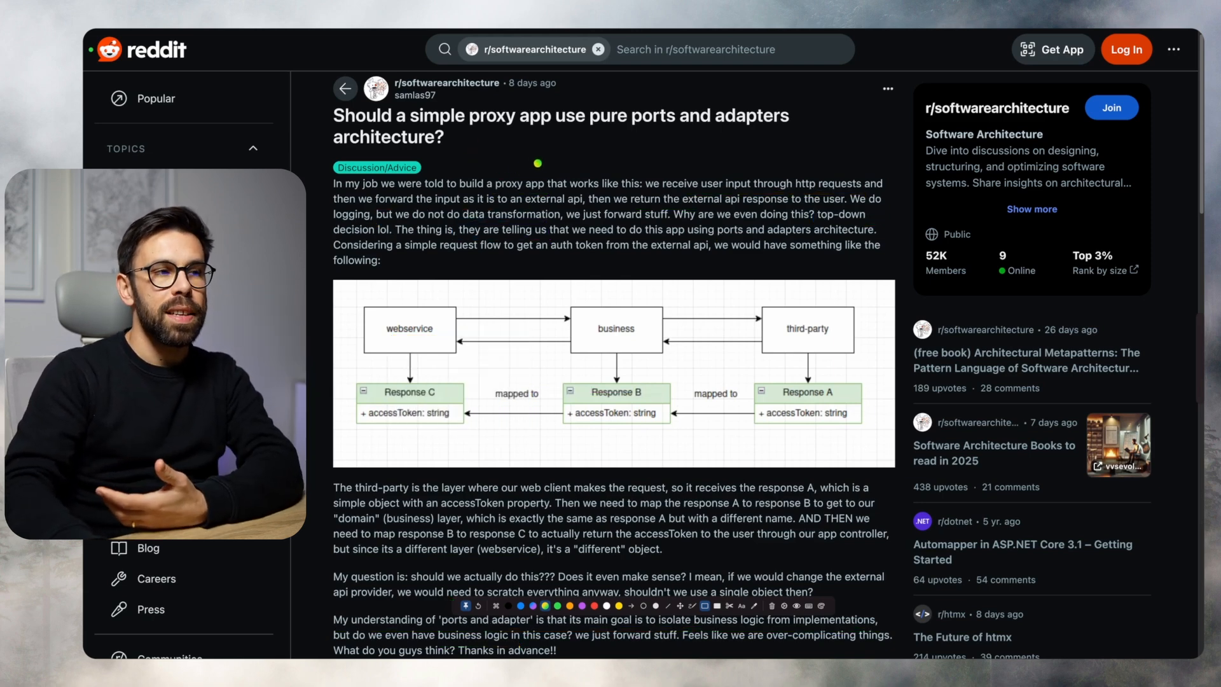
# - Draw a rectangle over the post's opening paragraph
pyautogui.moveTo(535, 156); pyautogui.dragTo(691, 232)
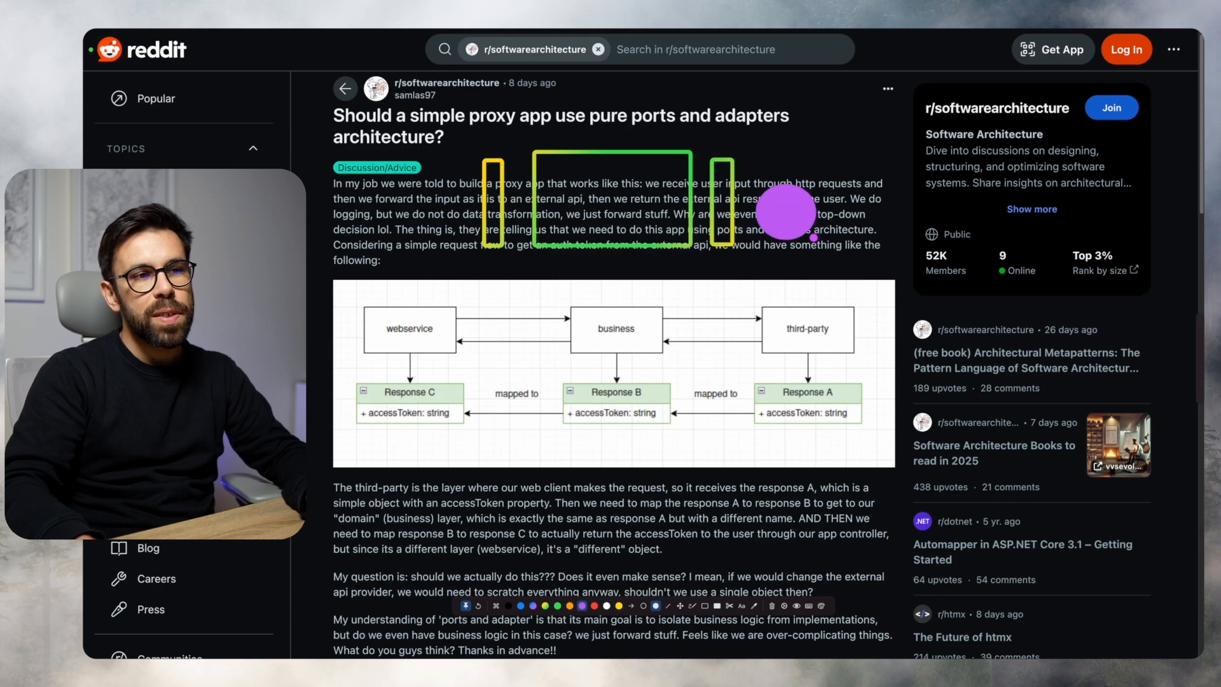
pyautogui.moveTo(781, 213)
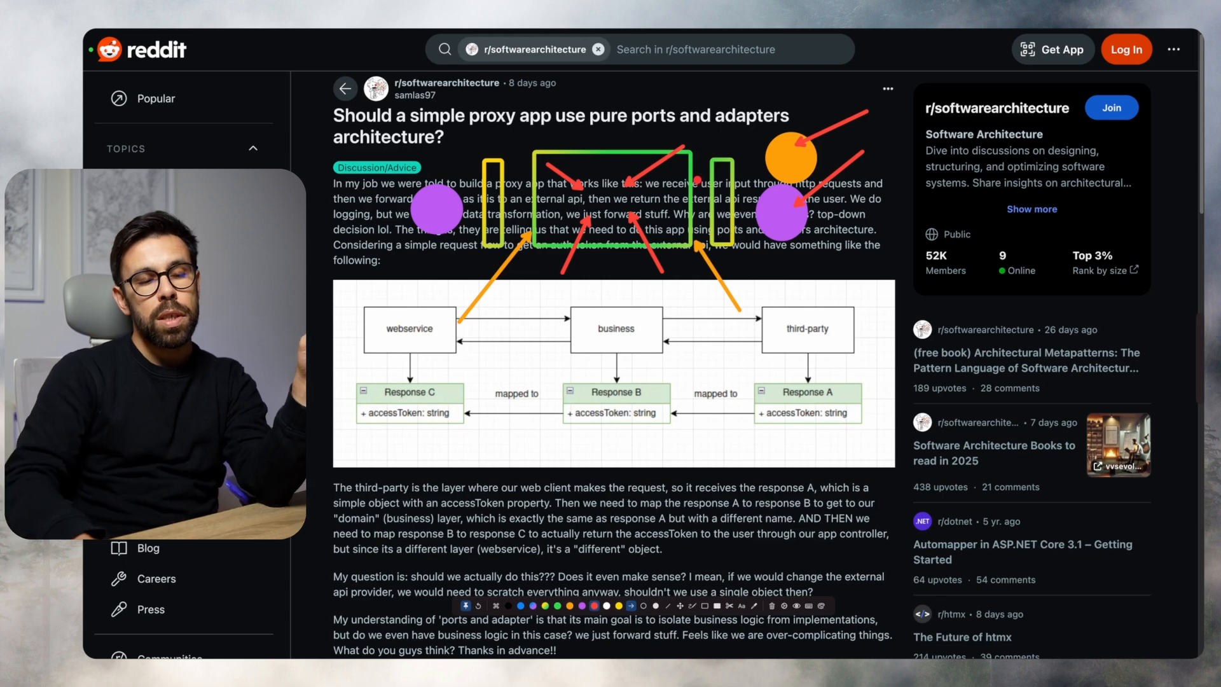
pyautogui.moveTo(773, 607)
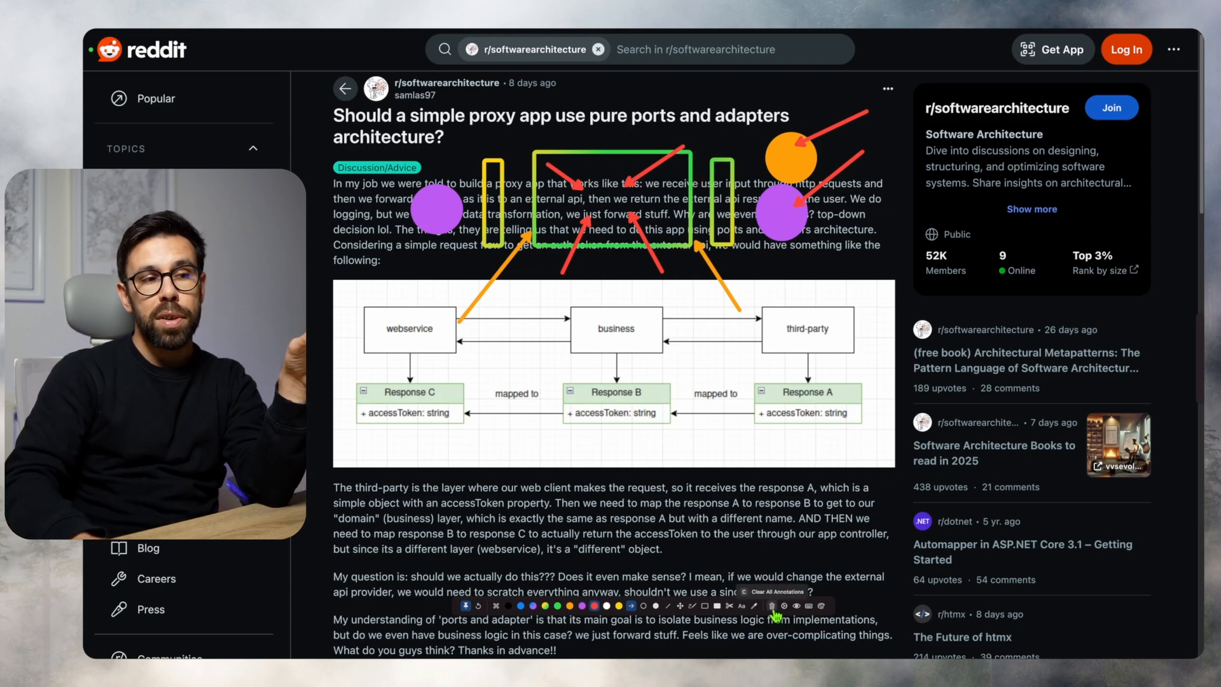
# - Remove every sketch from the post with 'Clear All Annotations'
pyautogui.click(772, 605)
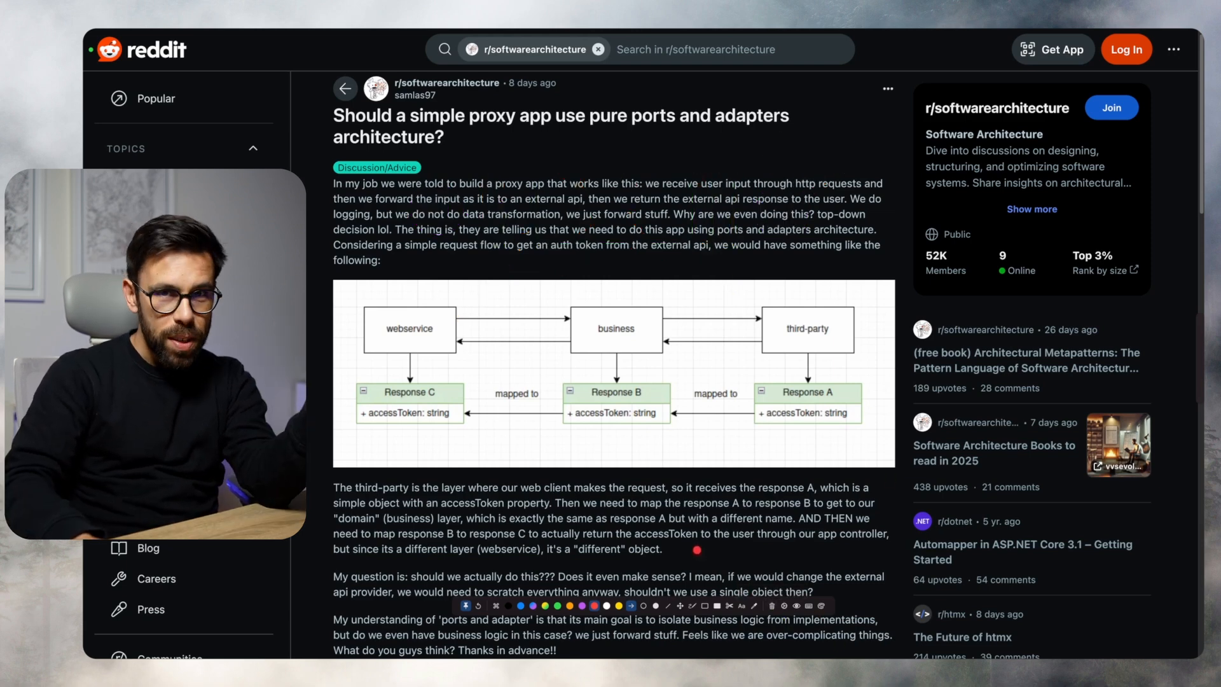
pyautogui.moveTo(568, 518)
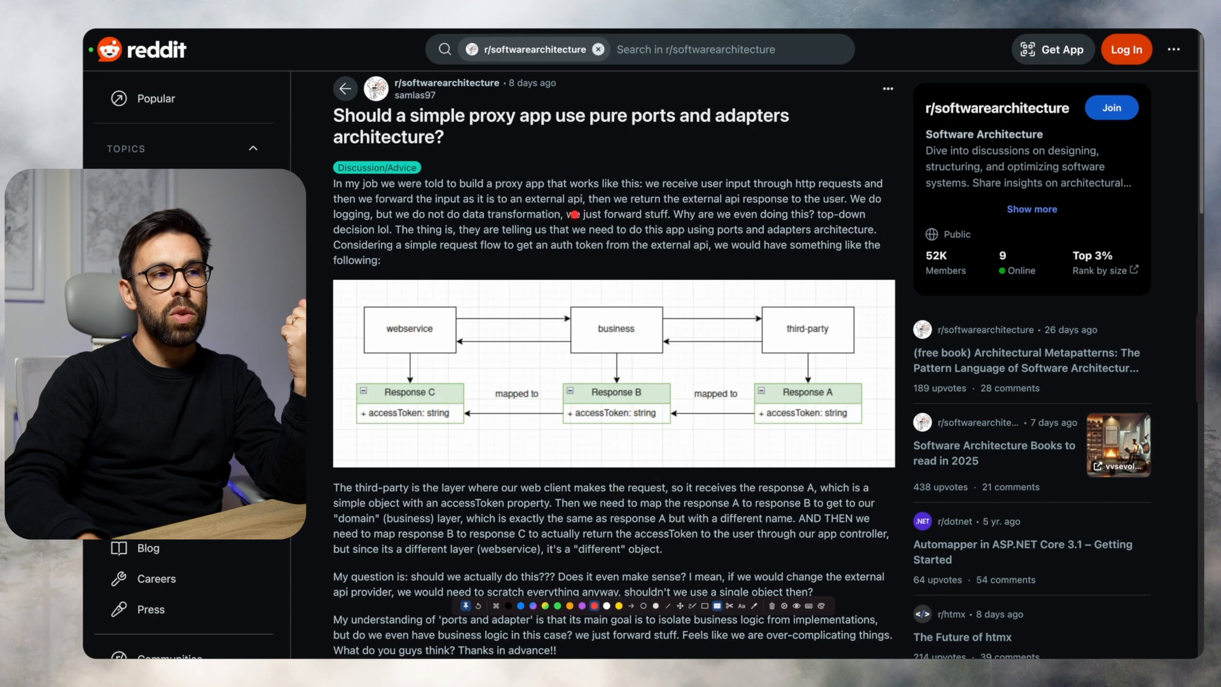
# - Draw a purple arrow above the opening text pointing toward the red box
pyautogui.click(583, 605)
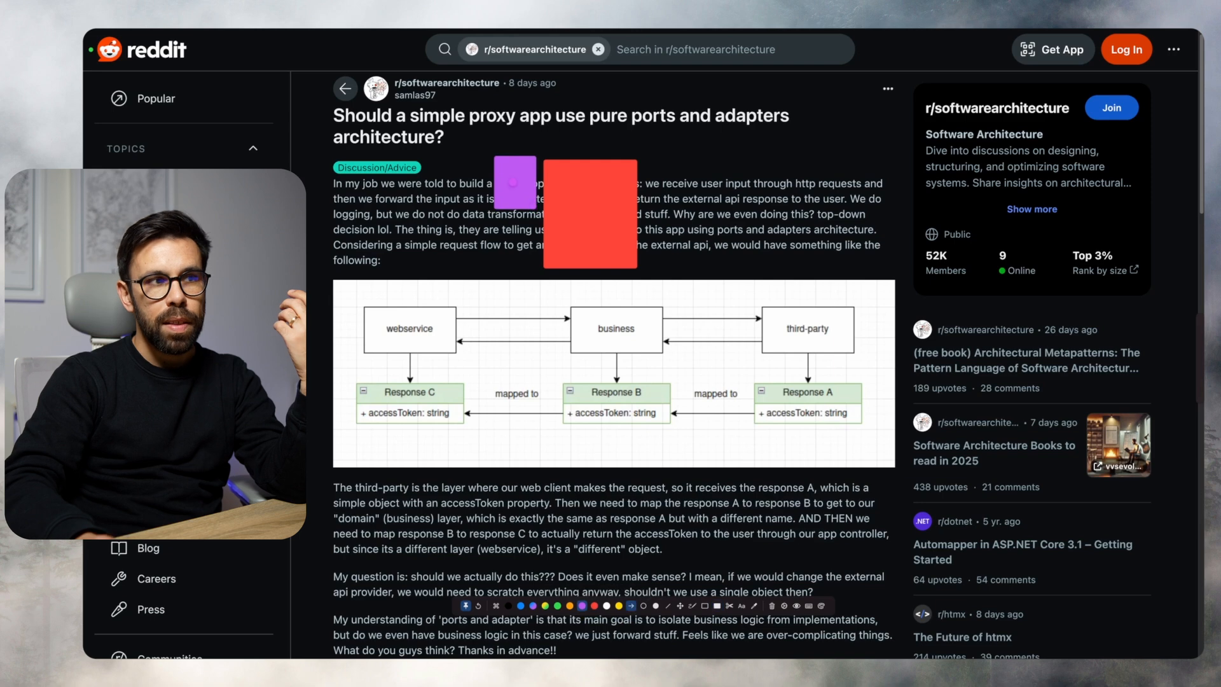
pyautogui.moveTo(506, 143); pyautogui.dragTo(609, 142)
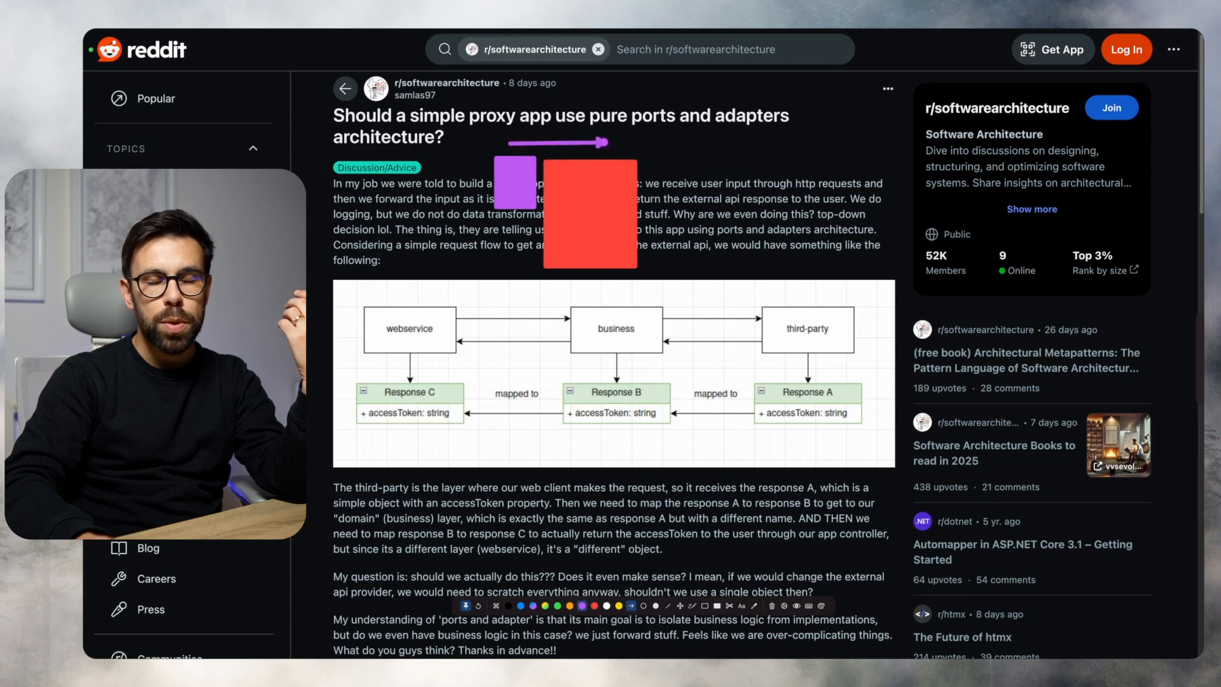